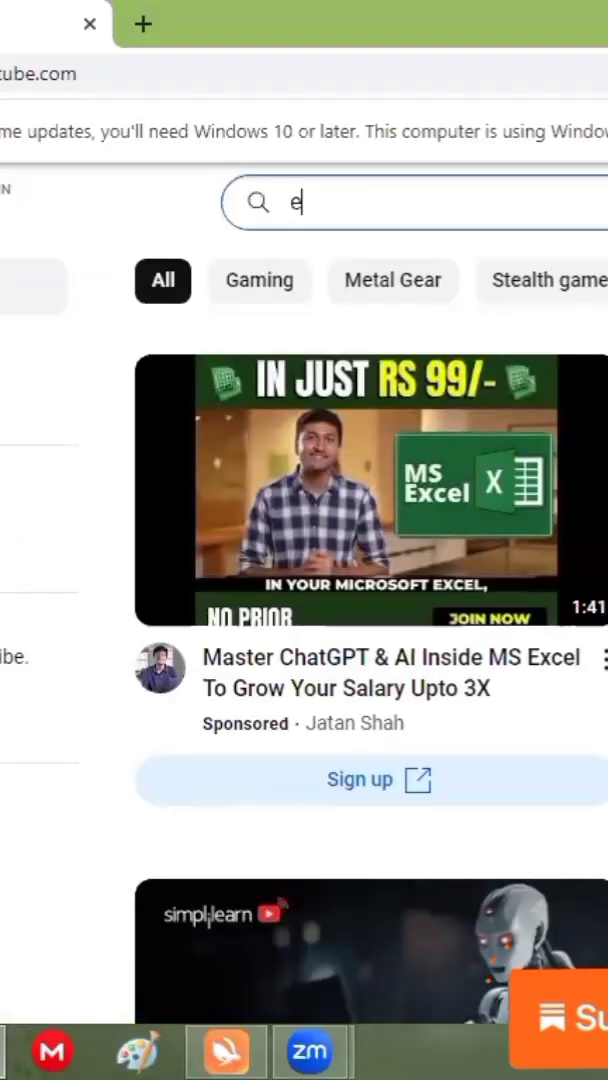
# Step: Search YouTube for 'engineering visualisation for first year' to show the Engineering Visualization channel's videos
pyautogui.write('ngineering visualisation for firs')
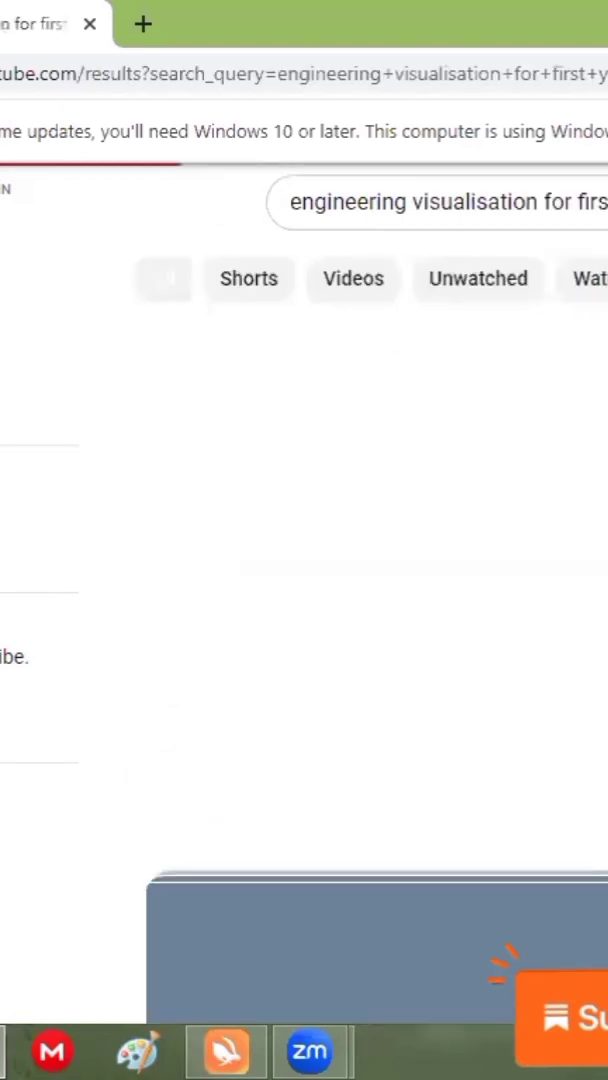
pyautogui.click(162, 278)
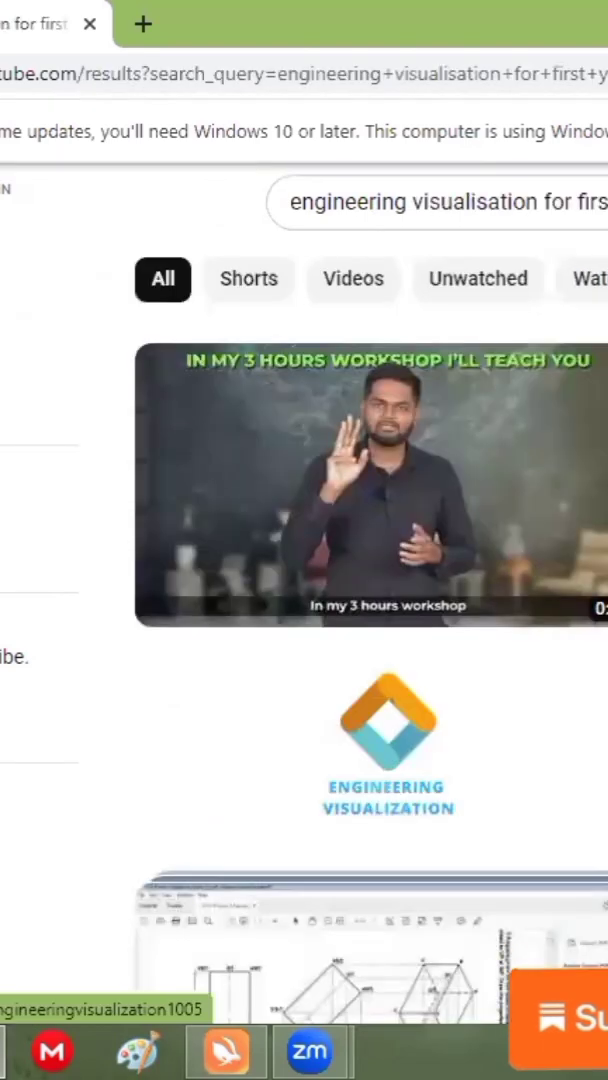